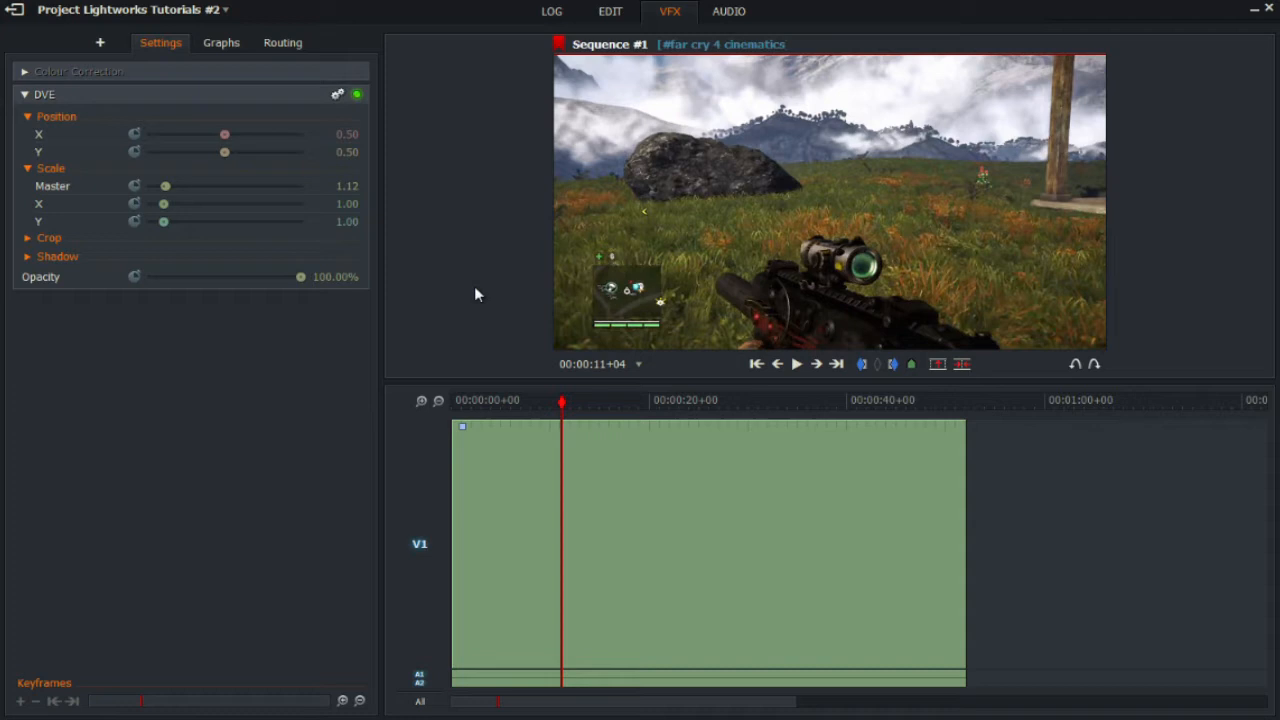
mouse_move(480, 138)
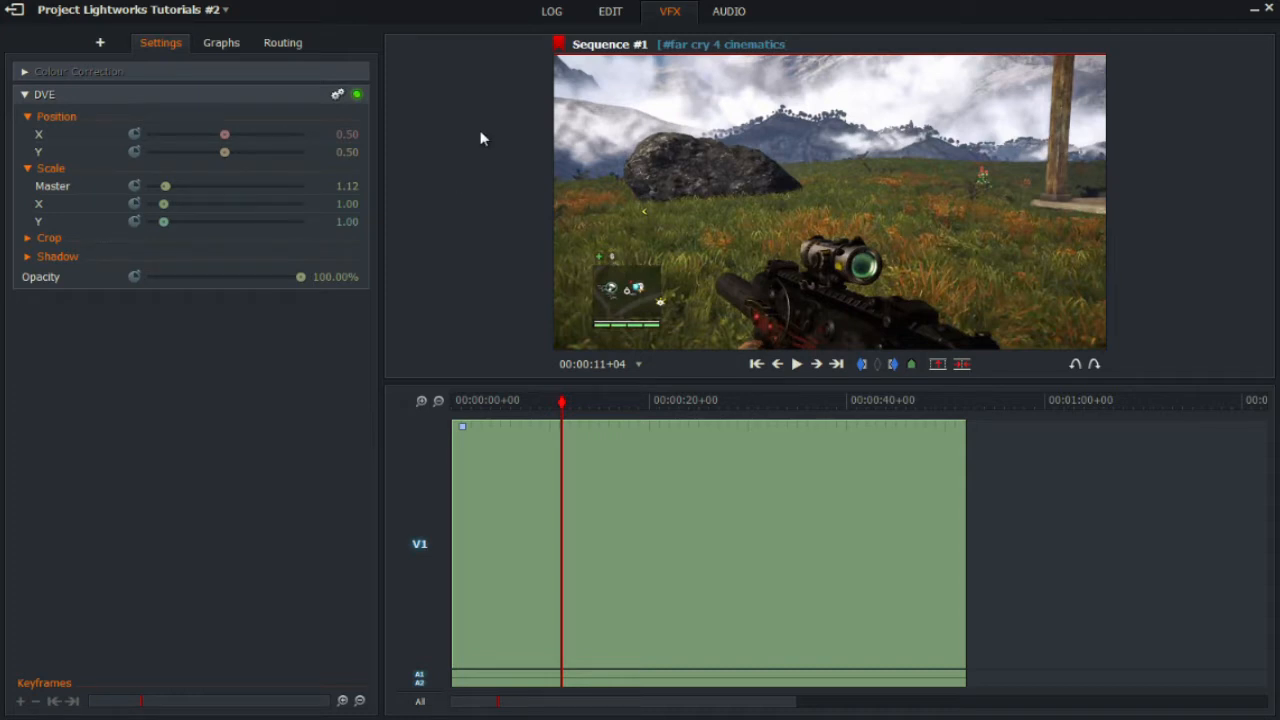
mouse_move(278, 236)
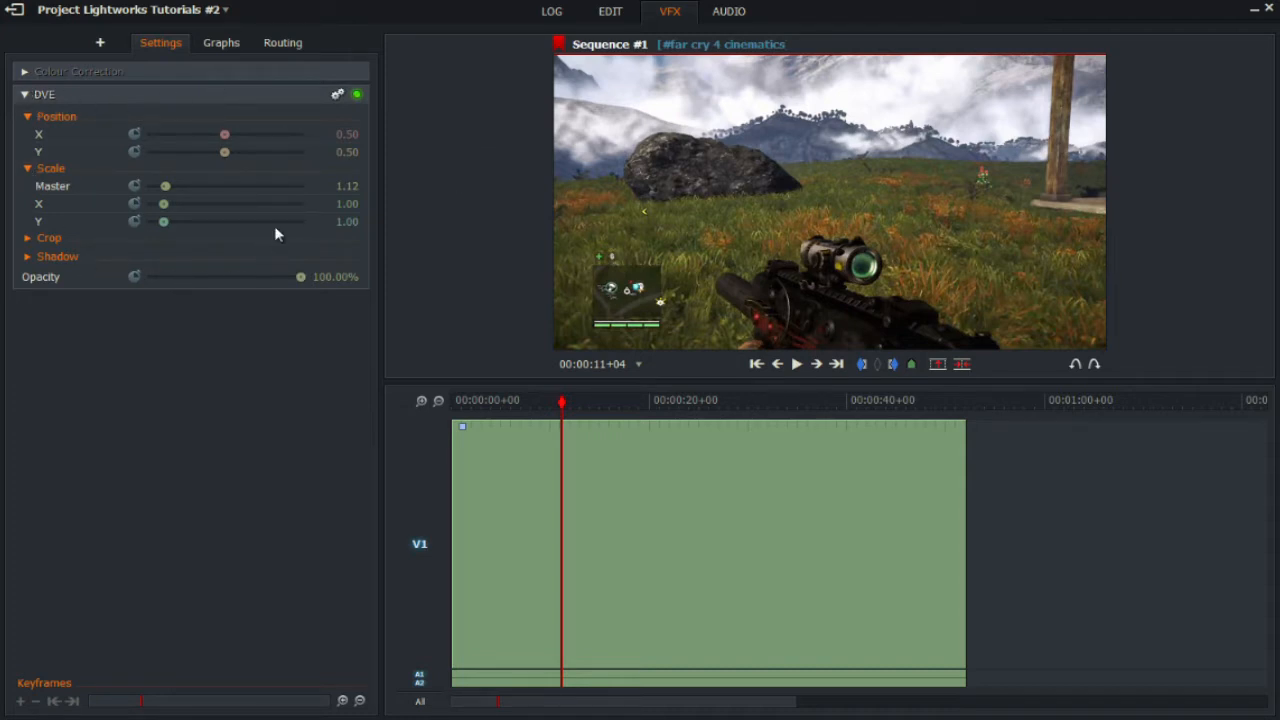
mouse_move(668, 12)
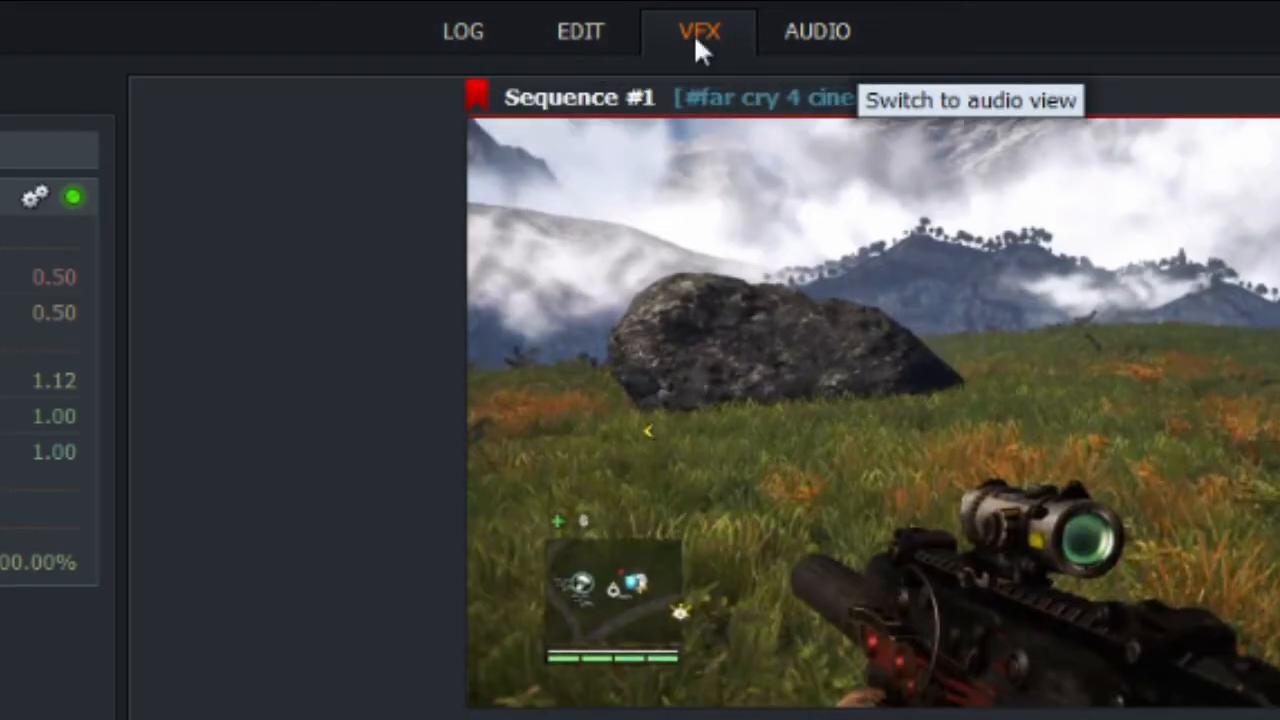
mouse_move(700, 44)
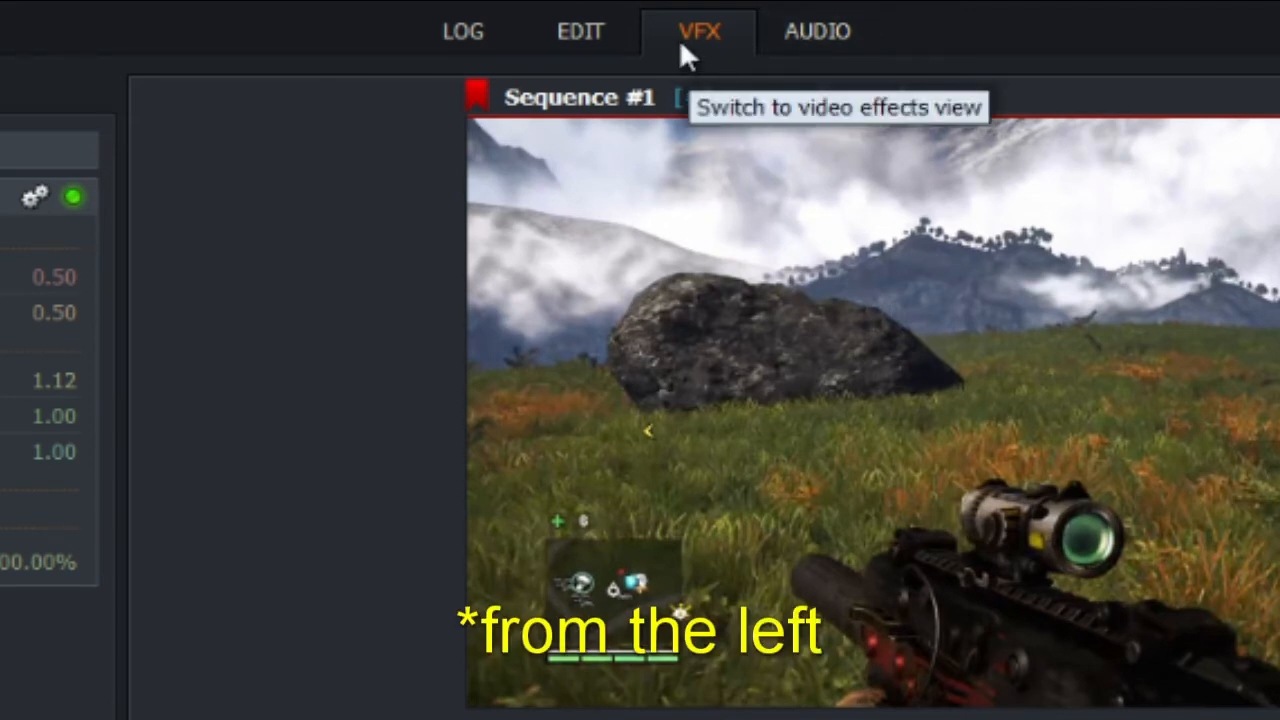
- Remove the DVE1 effect from the V1 clip, leaving the video letterboxed with black bars
click(700, 32)
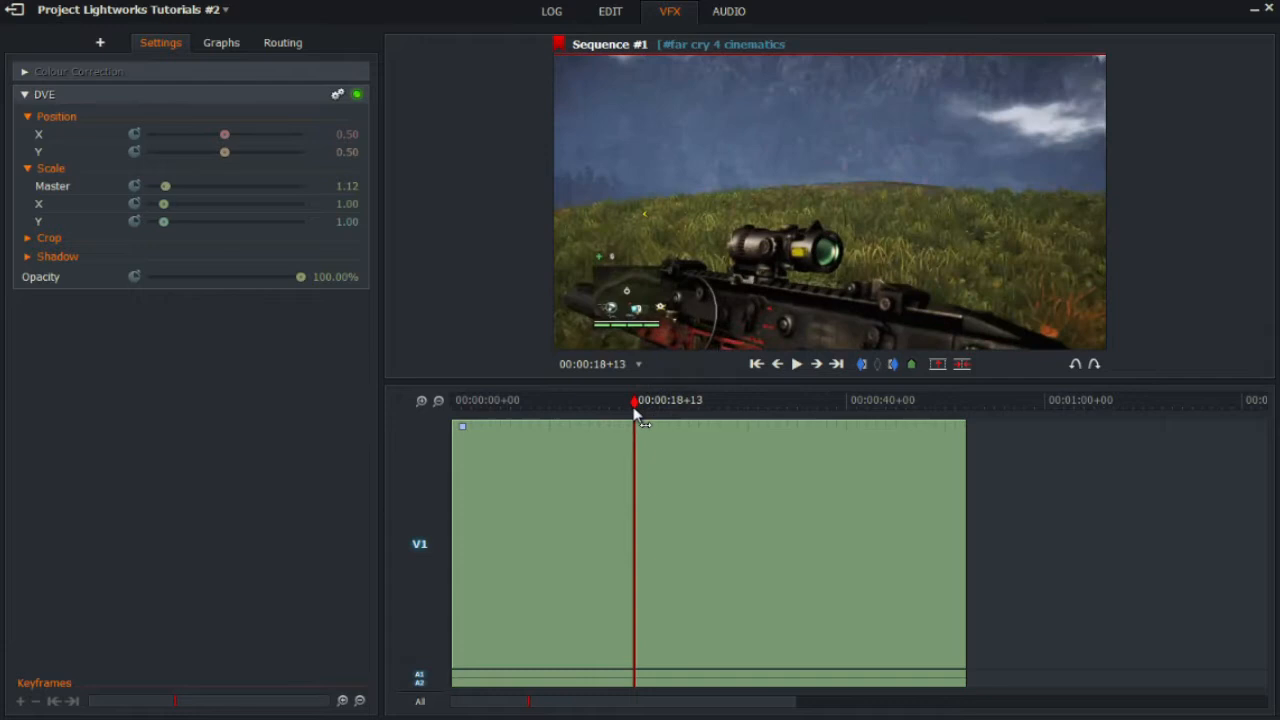
drag(632, 400, 530, 400)
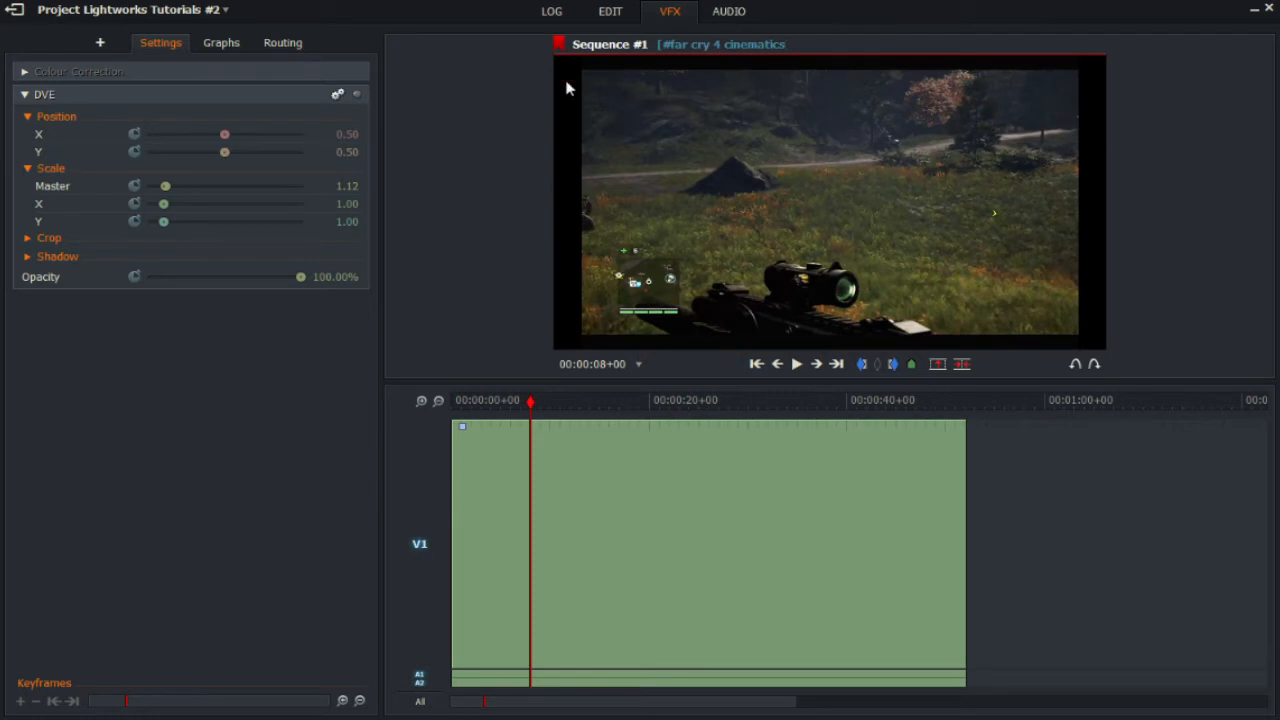
mouse_move(564, 56)
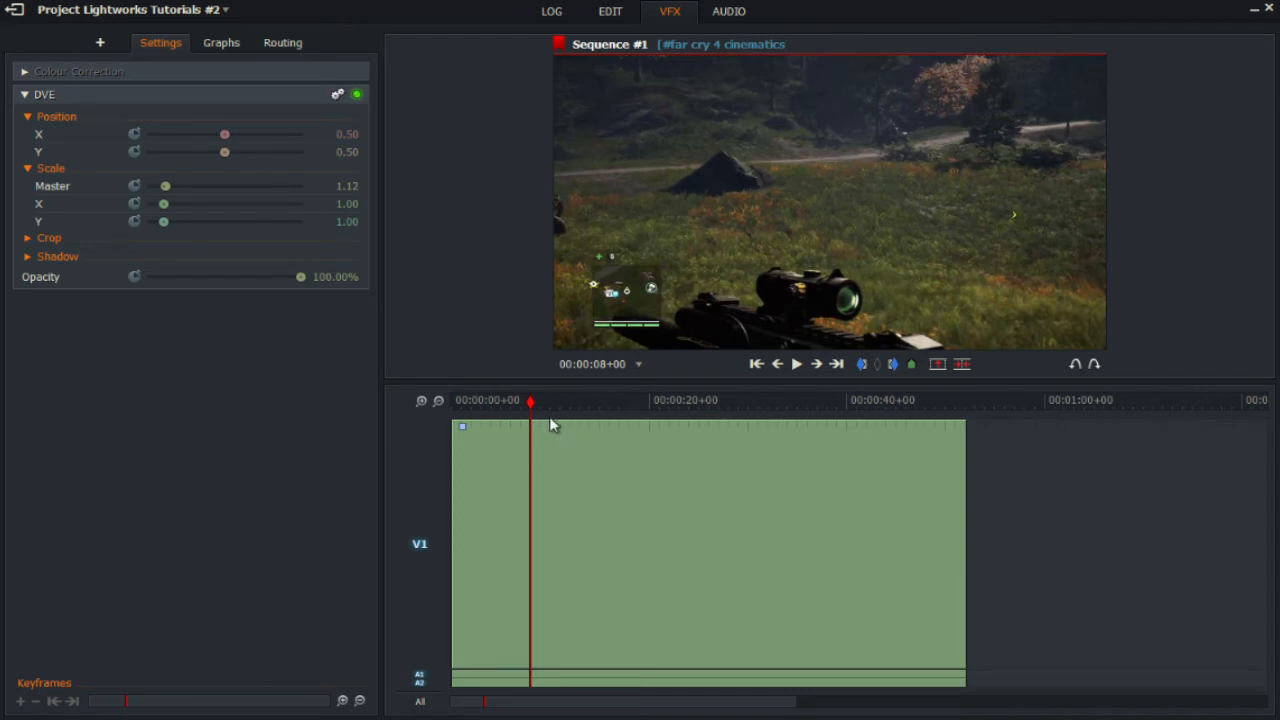
right_click(550, 424)
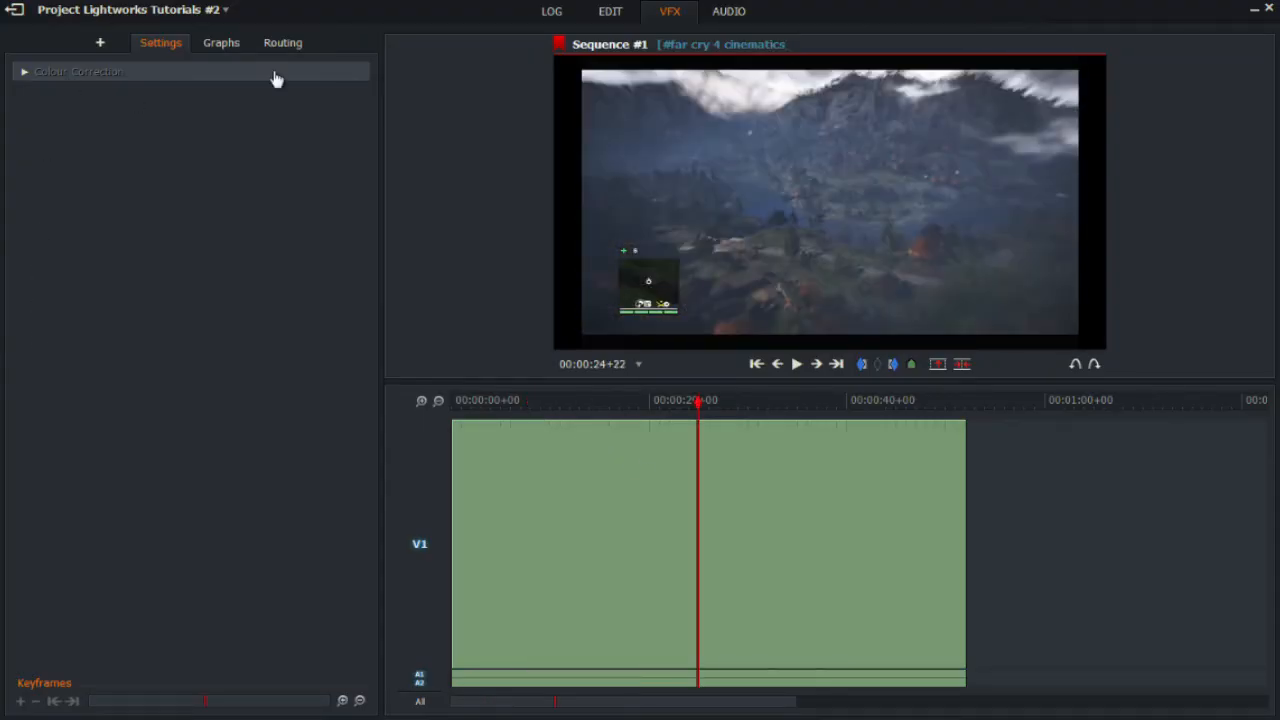
mouse_move(104, 312)
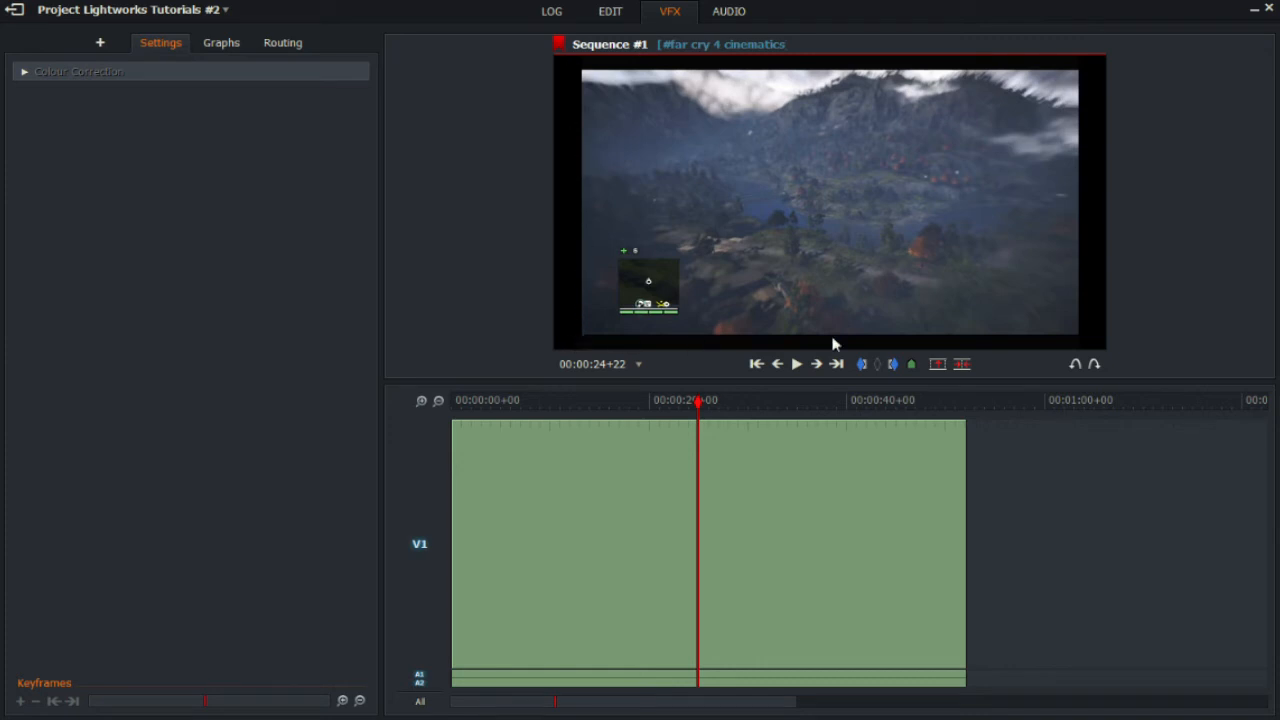
mouse_move(752, 468)
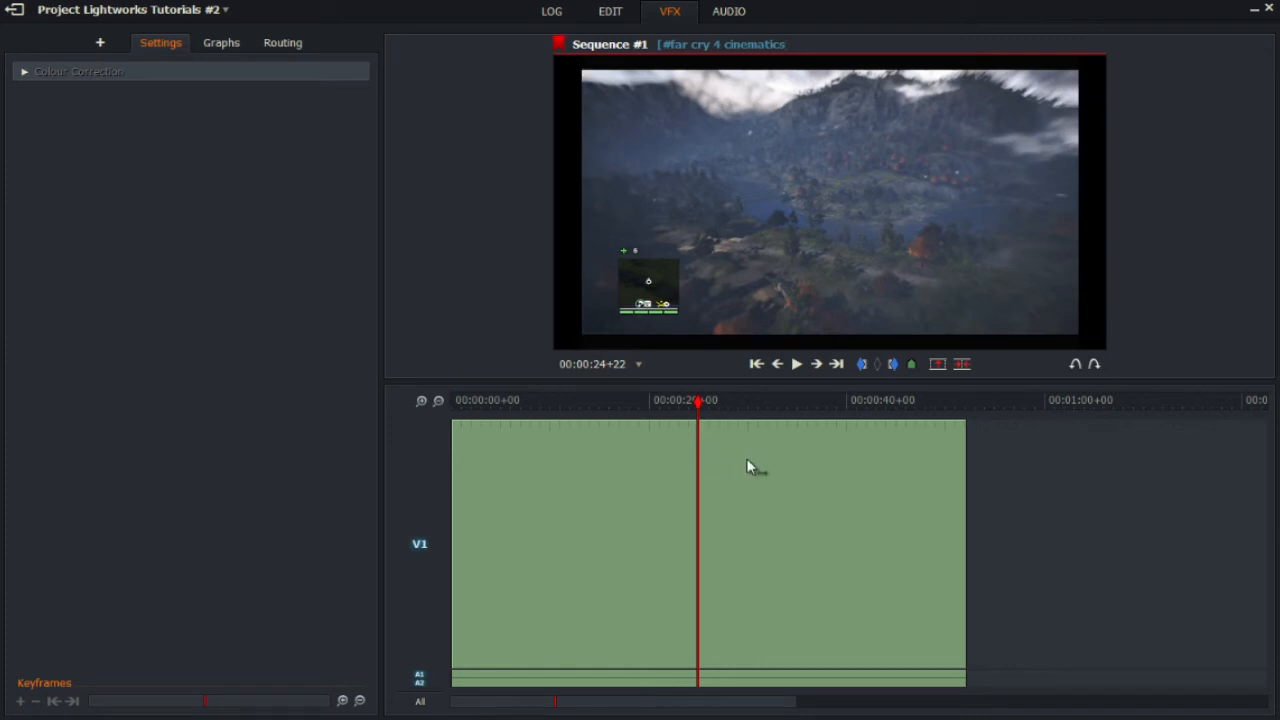